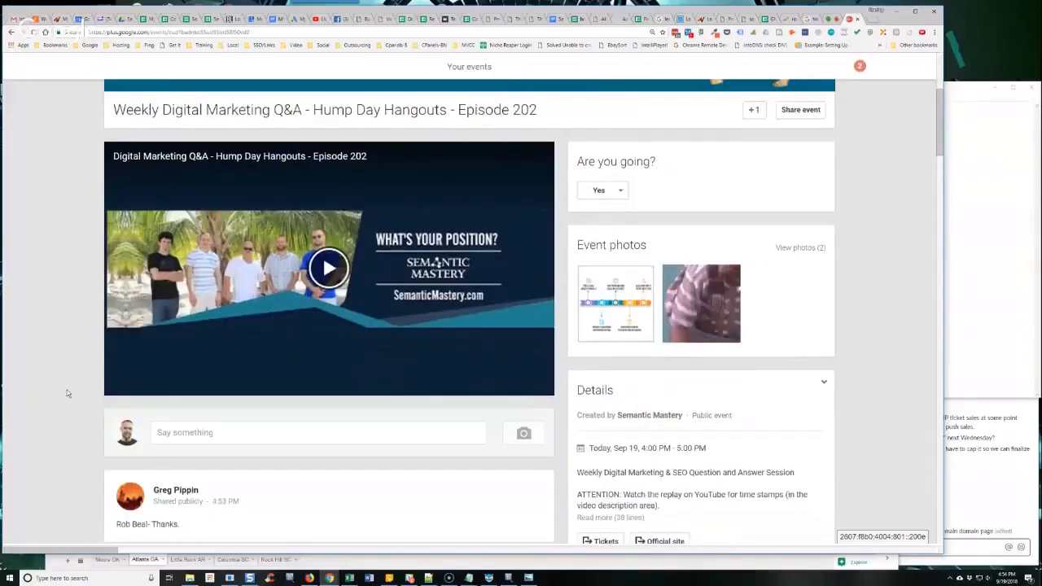
scroll(down, 3)
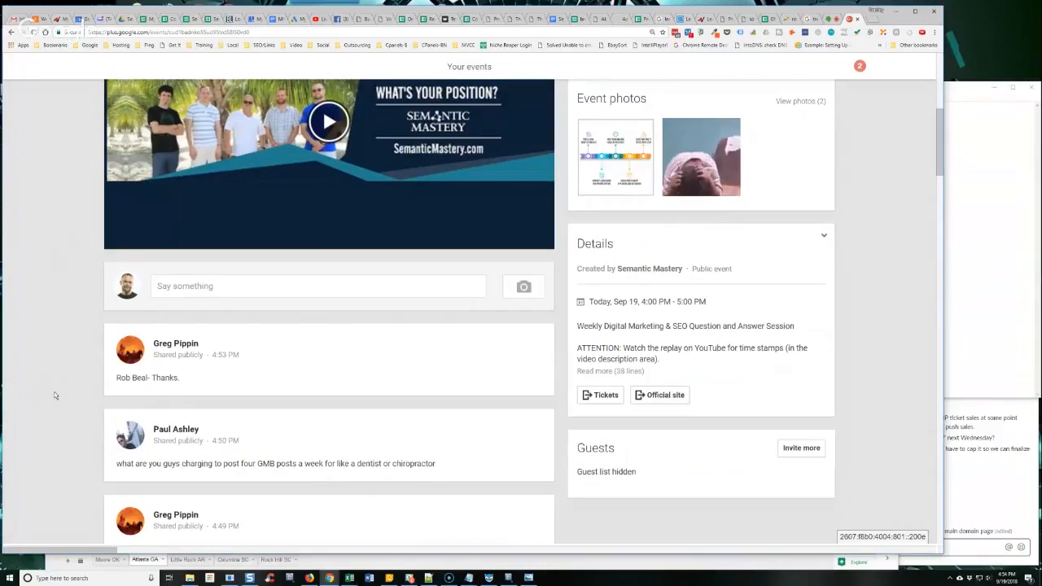
scroll(down, 3)
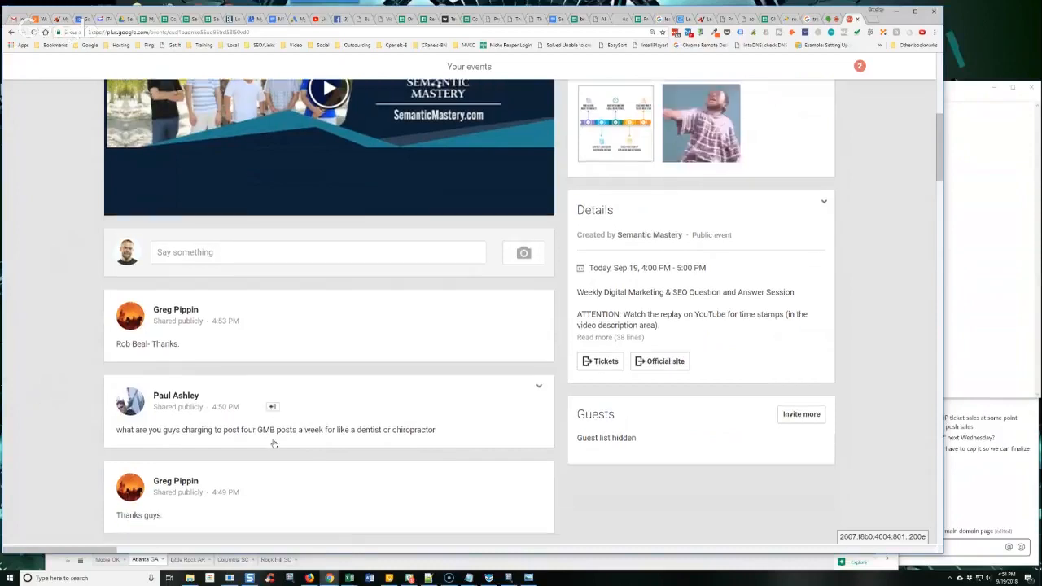
scroll(down, 3)
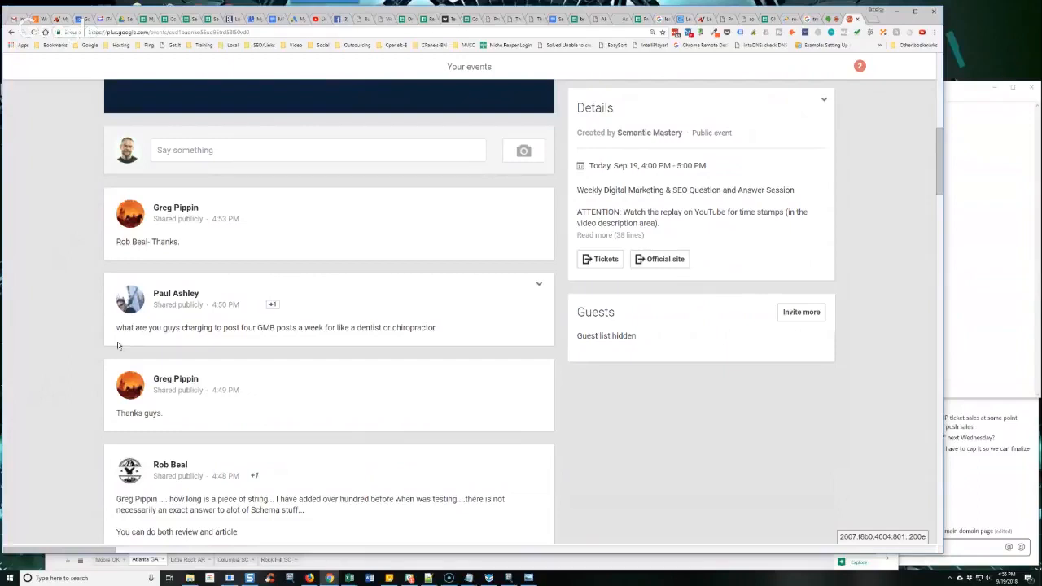
mouse_move(87, 280)
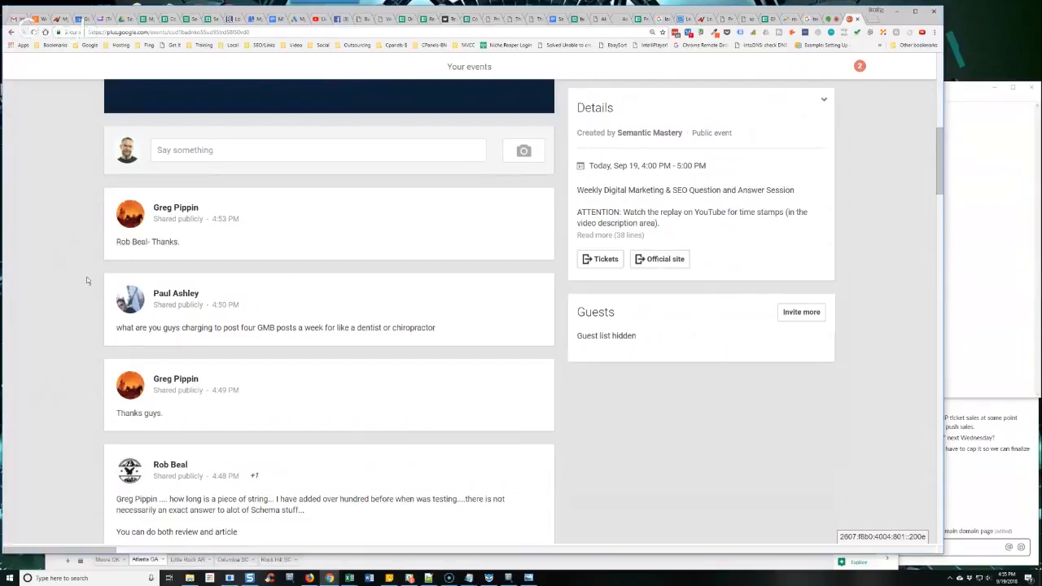
mouse_move(92, 348)
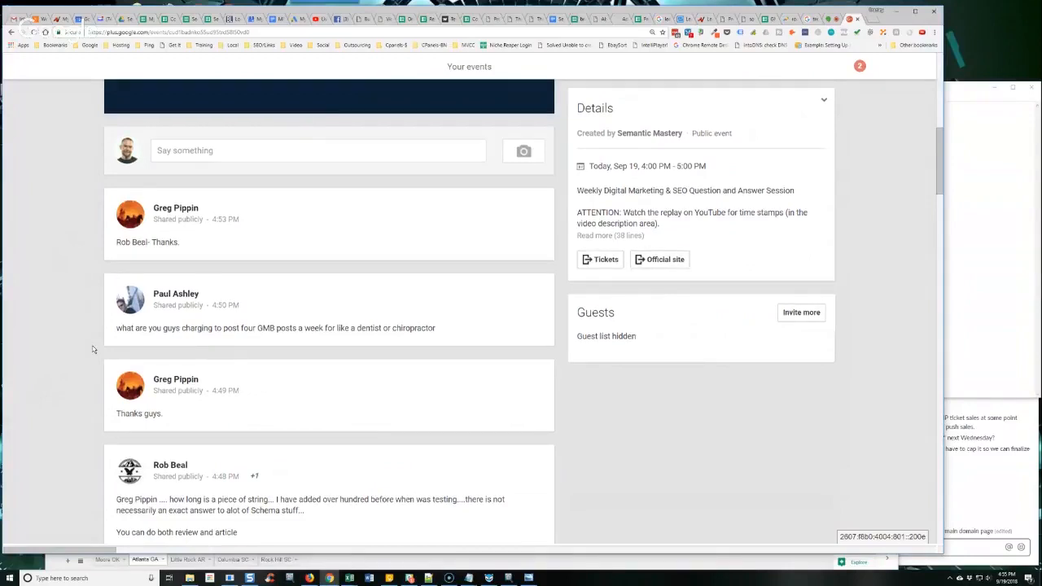